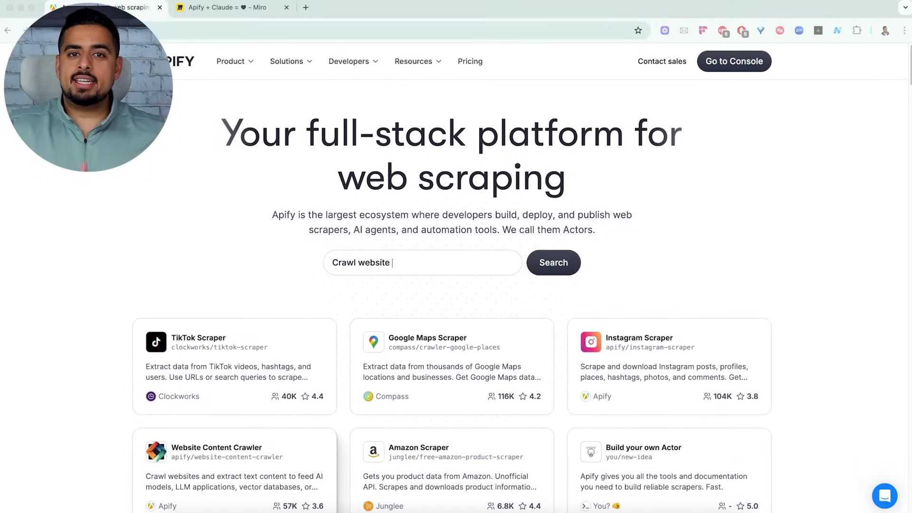
Try example actor searches (build a scraper, TikTok, website crawl), ending with 'Extract products from Amazon'.
{"action": "type", "text": "Extract products from Ama"}
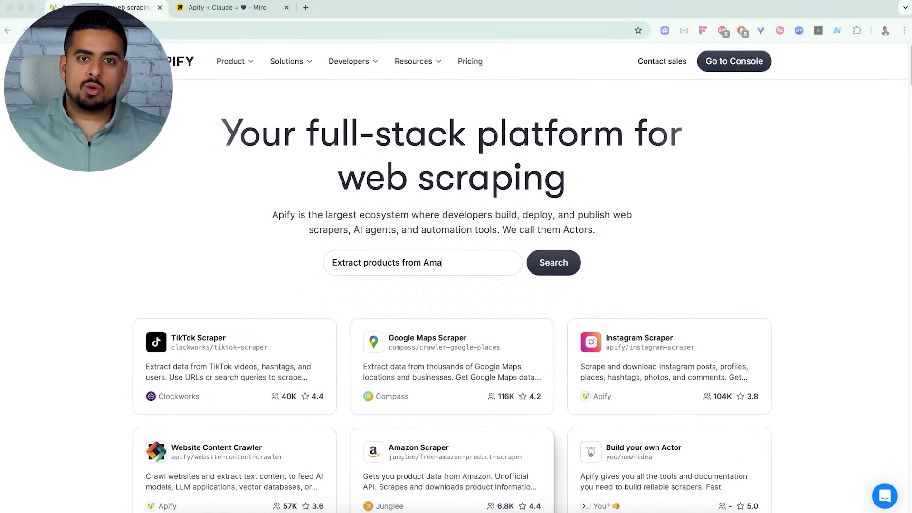
{"action": "key", "text": "Backspace"}
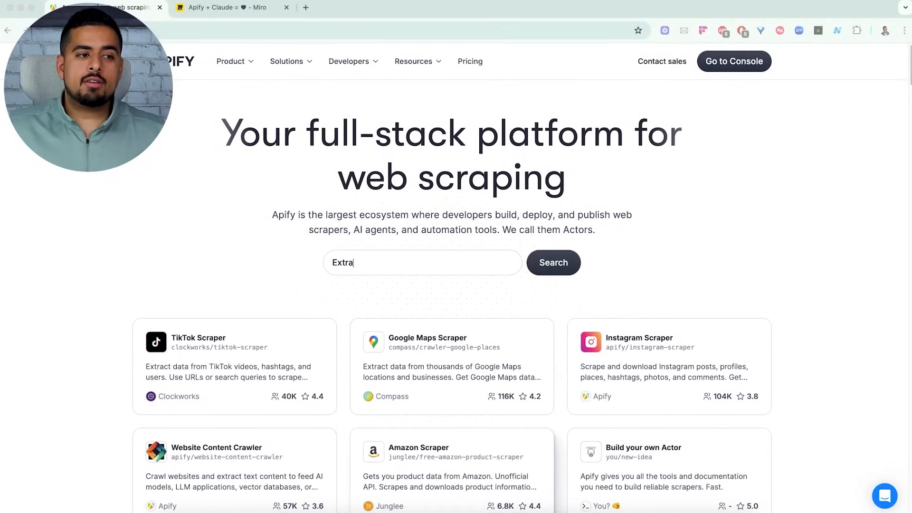
{"action": "type", "text": "I want to build my own scraper i"}
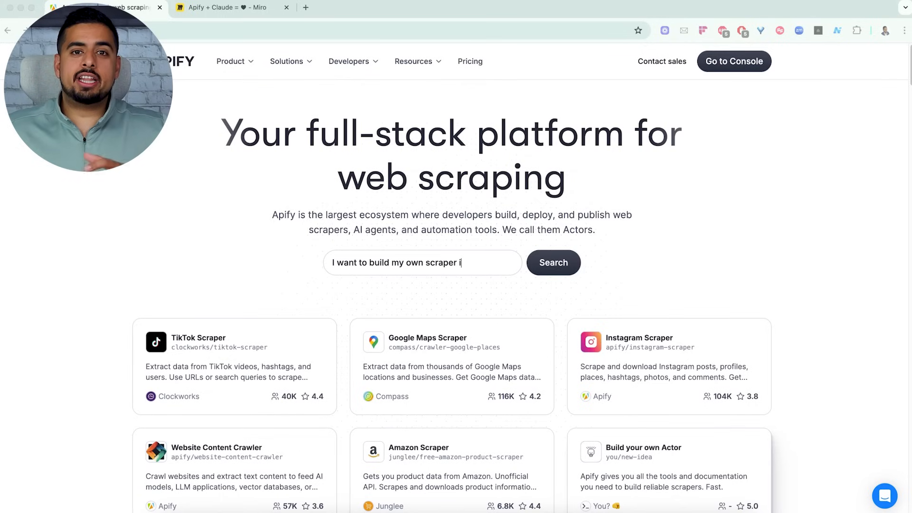
{"action": "key", "text": "Backspace"}
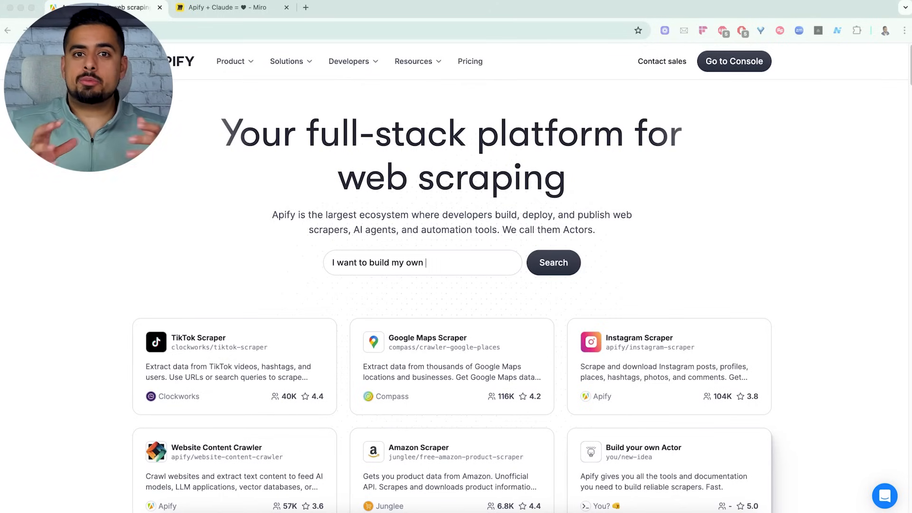
{"action": "type", "text": "Scrape TikTok p"}
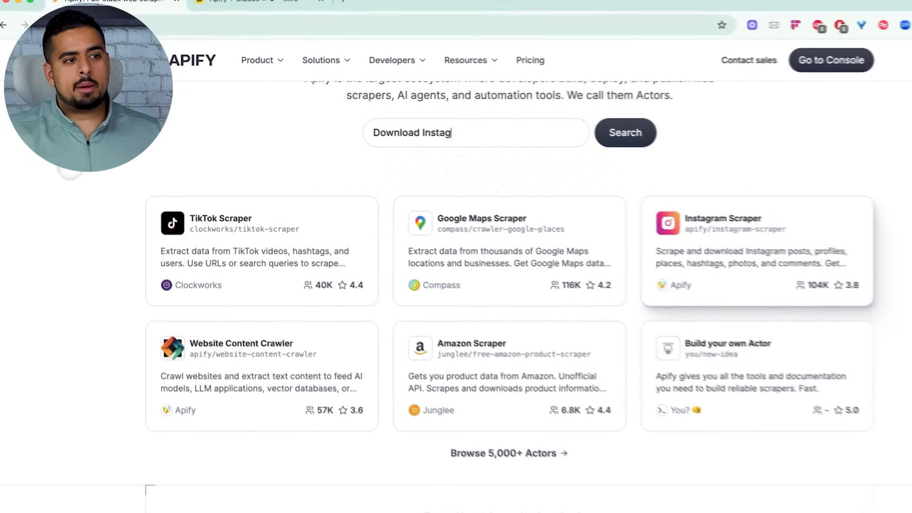
{"action": "type", "text": "Crawl website to feed A"}
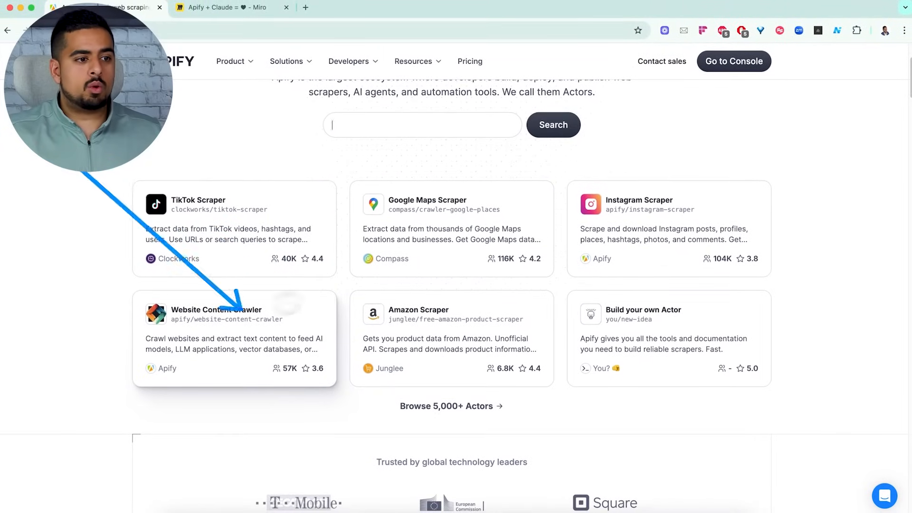
{"action": "type", "text": "Extract products from Amazon"}
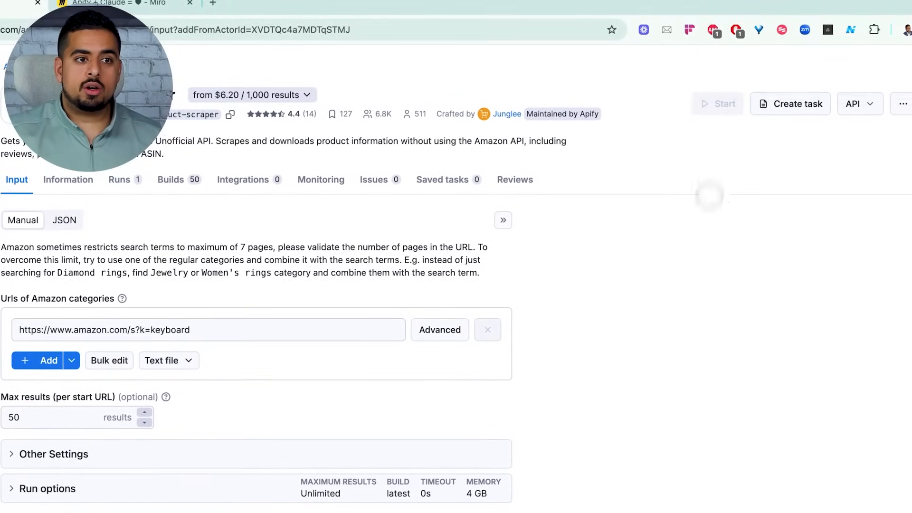
Start the Amazon Scraper run with the keyboard search URL and 50 max results.
{"action": "left_click", "coordinate": [717, 104]}
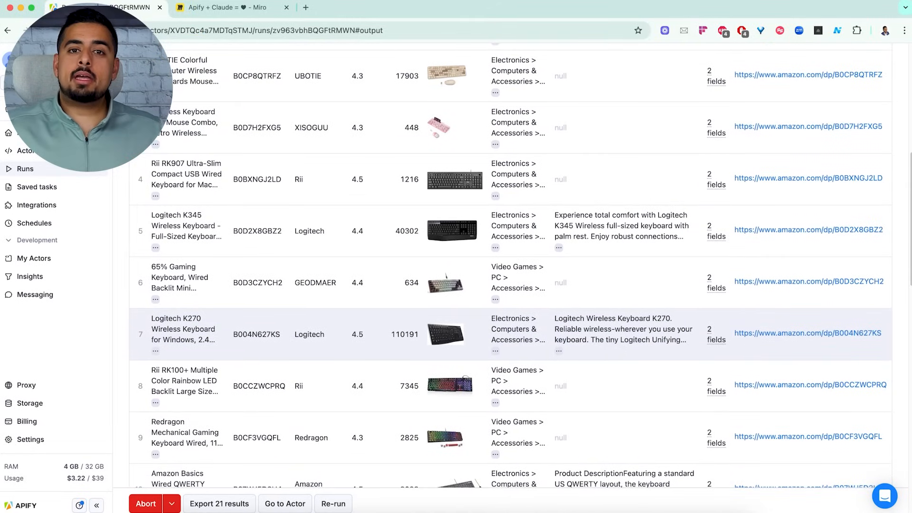
{"action": "scroll", "scroll_direction": "down", "scroll_amount": 3}
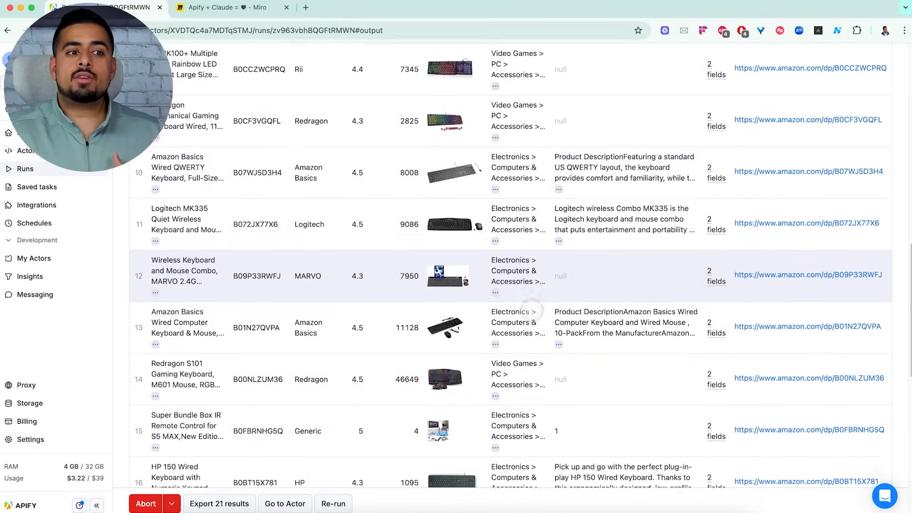
{"action": "scroll", "scroll_direction": "down", "scroll_amount": 3}
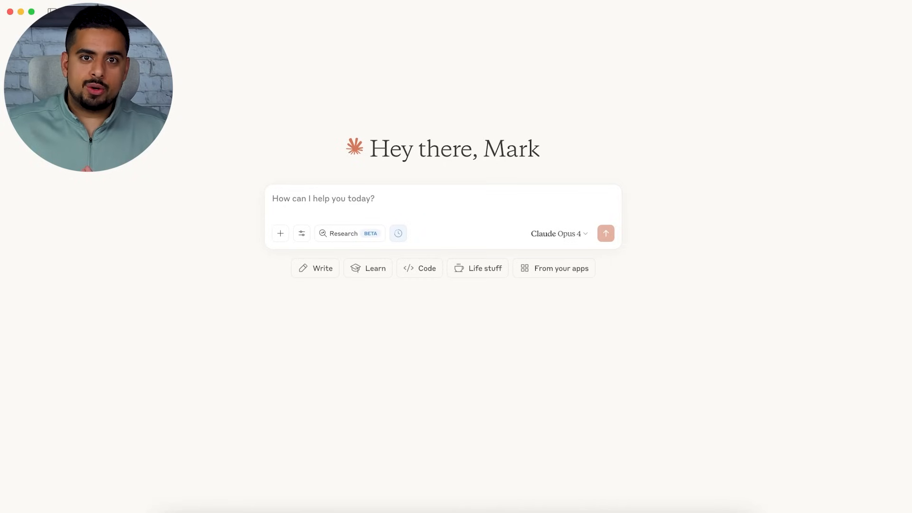
{"action": "left_click", "coordinate": [302, 234]}
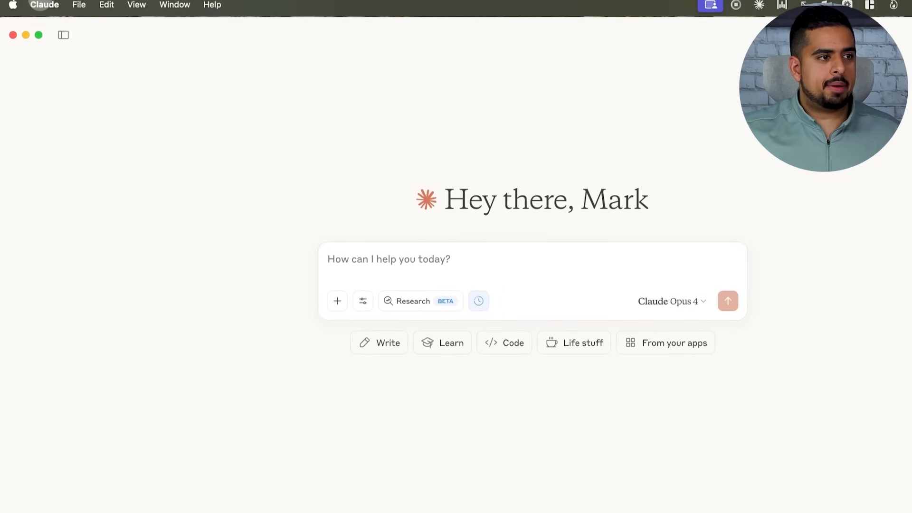
Show Claude's Developer settings listing Pinecone Assistant and actors-mcp-server.
{"action": "left_click", "coordinate": [44, 7]}
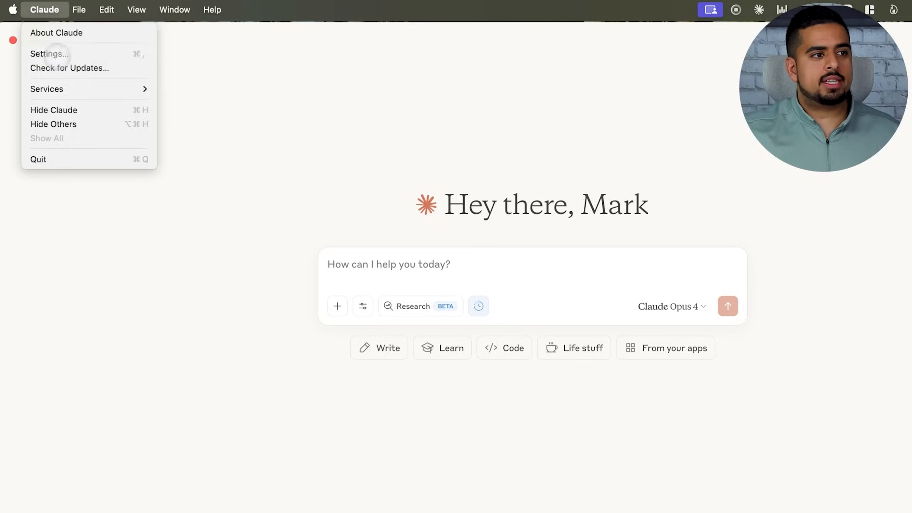
{"action": "left_click", "coordinate": [50, 54]}
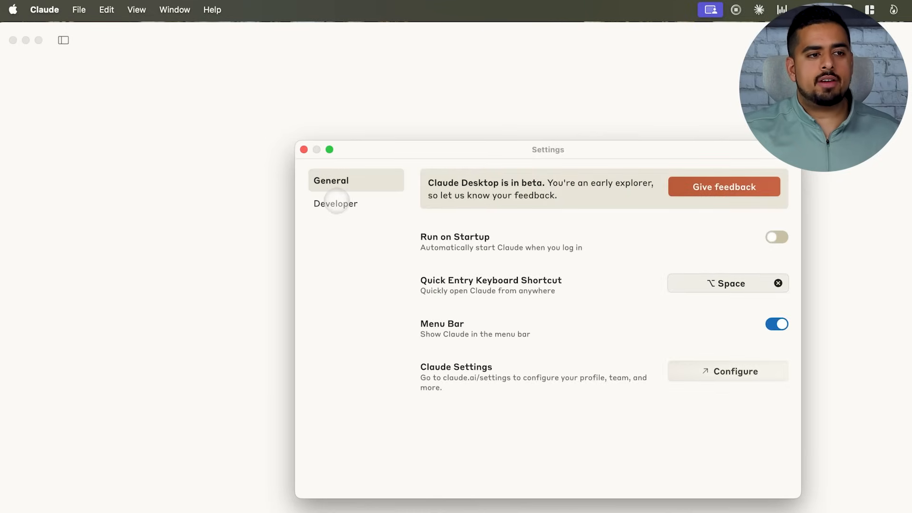
{"action": "left_click", "coordinate": [336, 203]}
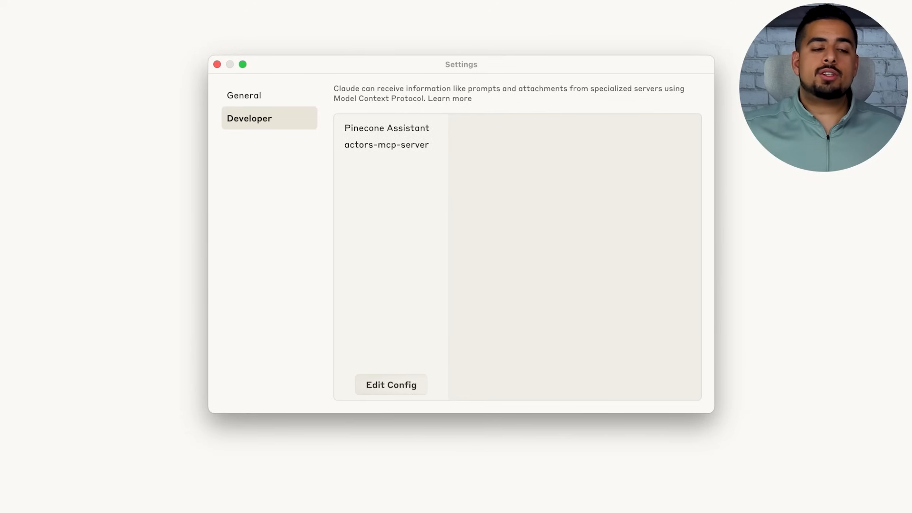
Reveal claude_desktop_config.json through Edit Config and open it for editing.
{"action": "left_click", "coordinate": [391, 384]}
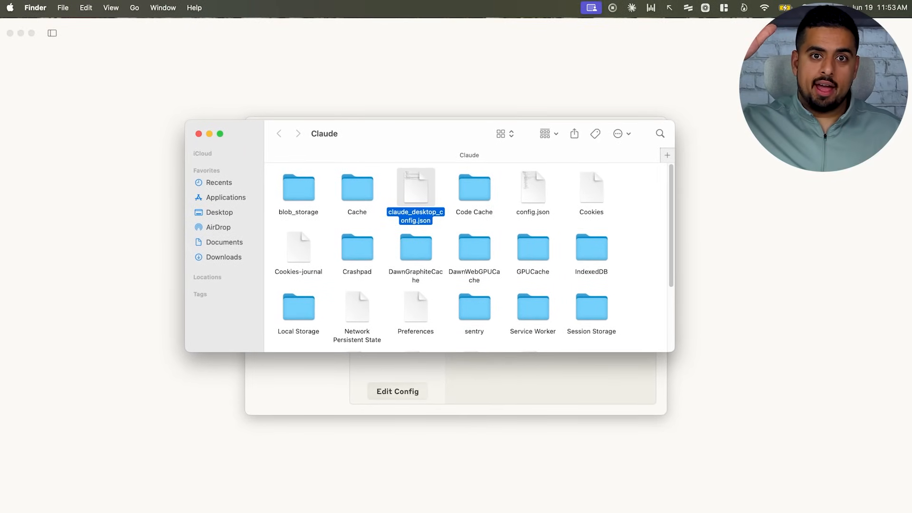
{"action": "double_click", "coordinate": [416, 187]}
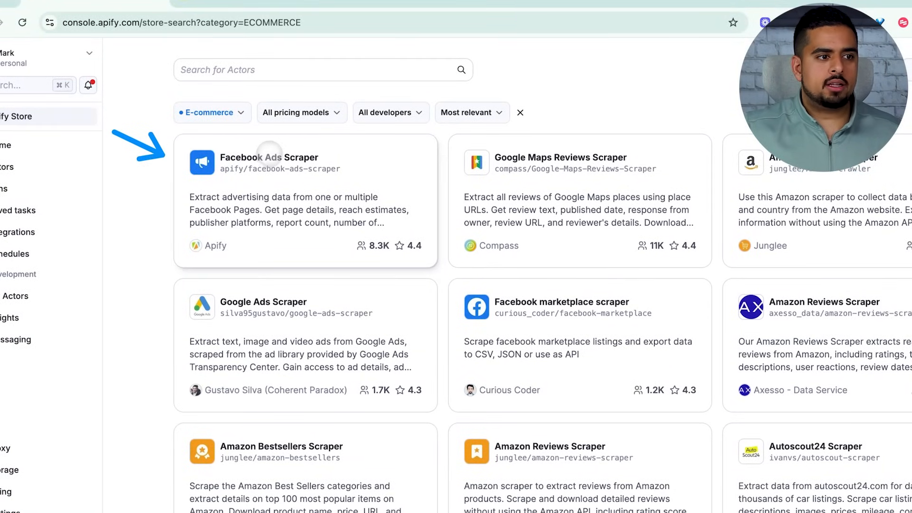
Open the Facebook Ads Scraper actor from the E-commerce Apify Store listing.
{"action": "left_click", "coordinate": [268, 157]}
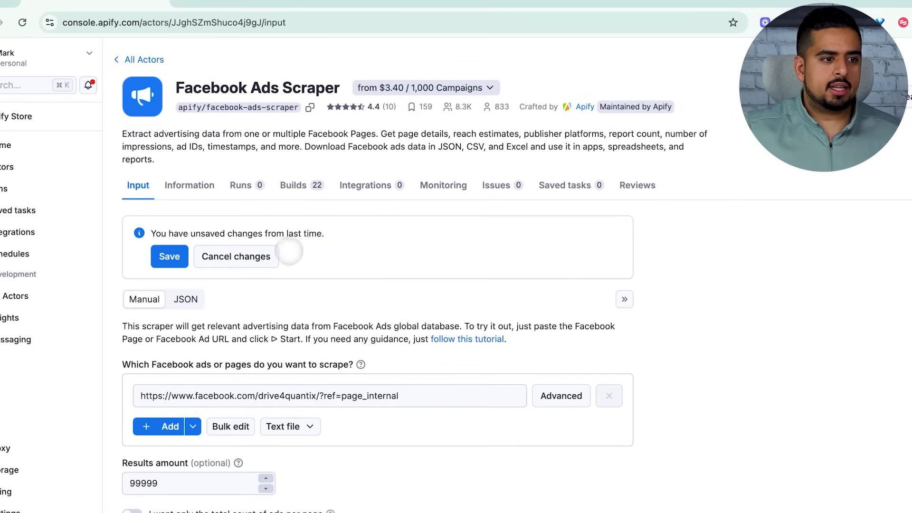
{"action": "mouse_move", "coordinate": [415, 353]}
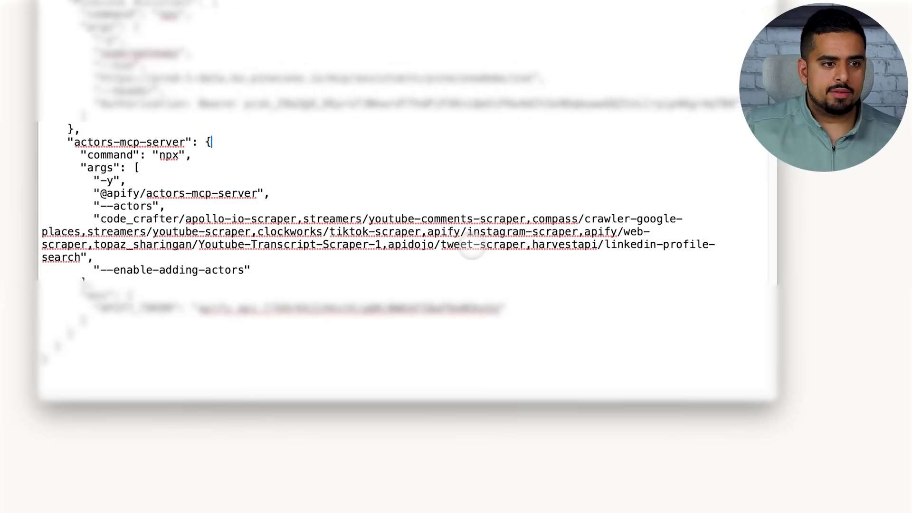
Insert 'apify/facebook-ads-scraper,' into the --actors argument string of the config.
{"action": "type", "text": "apify/facebook-ads-scraper,"}
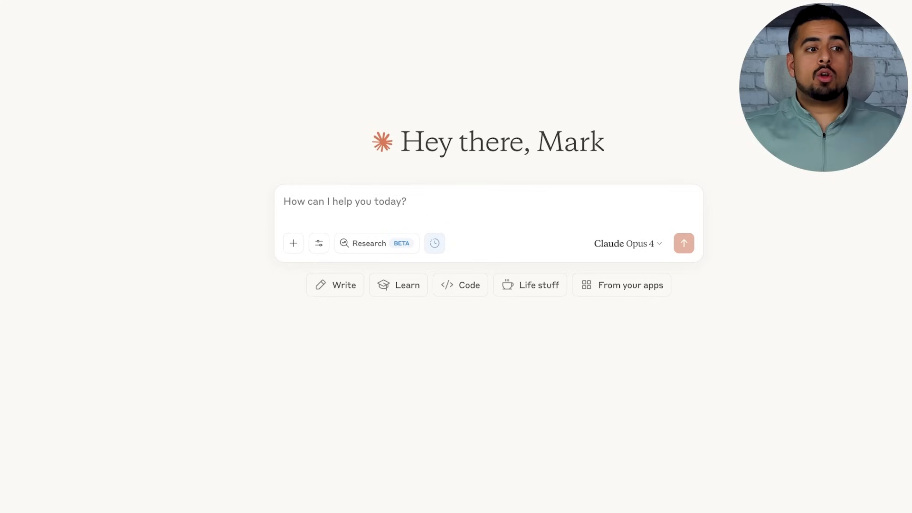
Start a new chat prompt asking for the YouTube video's verbatim script or transcript.
{"action": "left_click", "coordinate": [318, 243]}
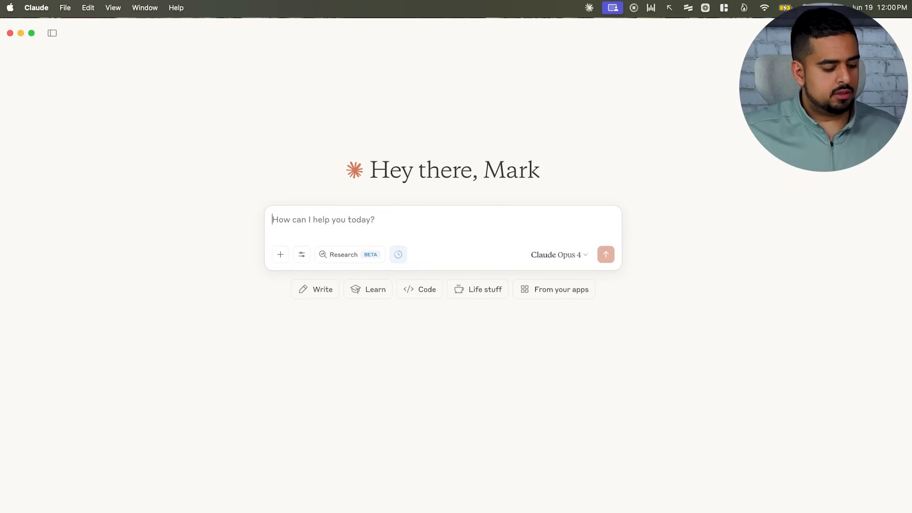
{"action": "left_click", "coordinate": [88, 8]}
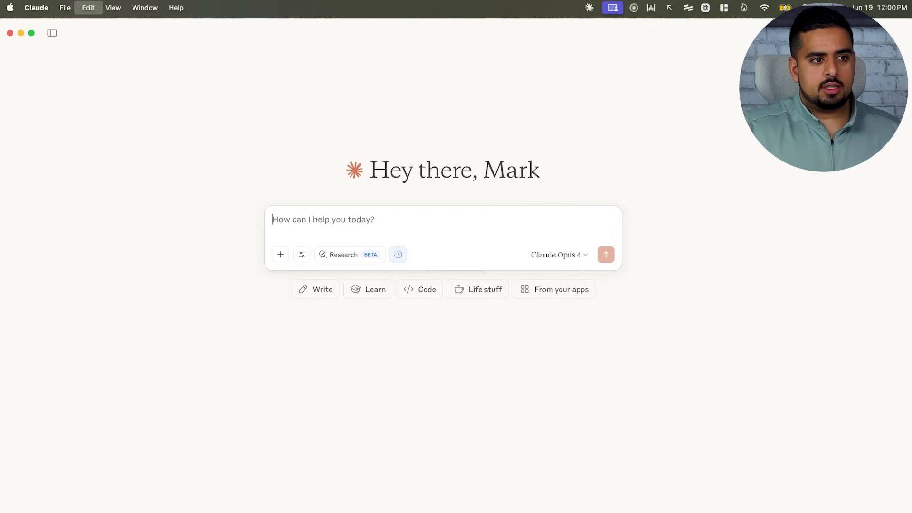
{"action": "type", "text": "Go through the following YouTube video and give me the script or transcript verbatim. Then do a full analysis and create a Mermaid diagram and a mind map of the concepts explained in that video."}
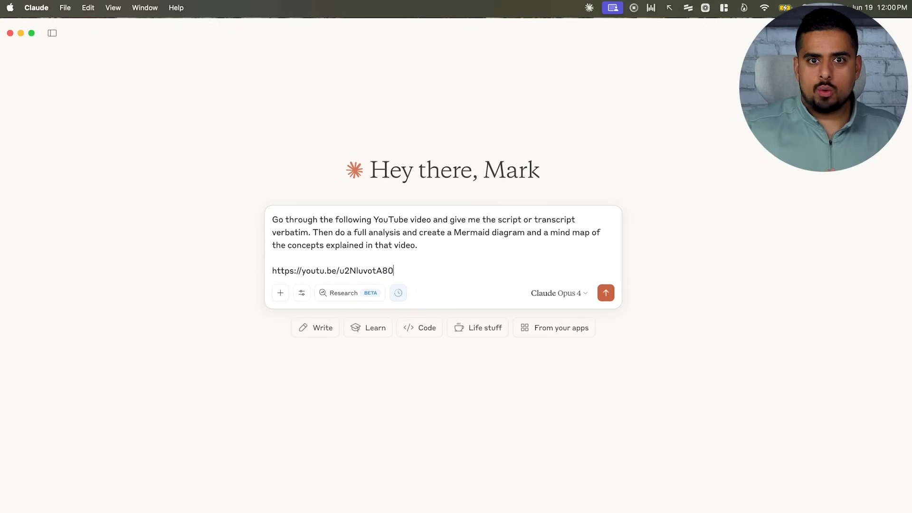
Send the YouTube transcript, analysis, Mermaid diagram and mind map prompt.
{"action": "left_click", "coordinate": [606, 293]}
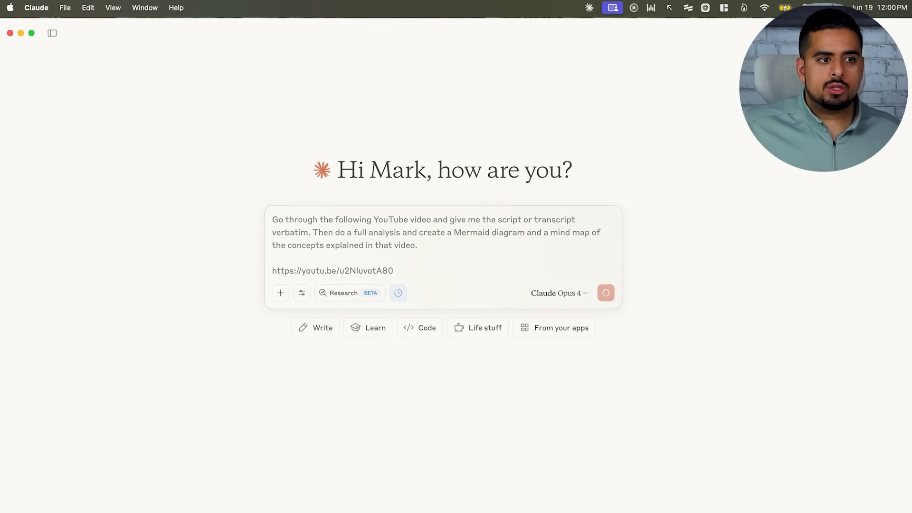
{"action": "left_click", "coordinate": [605, 293]}
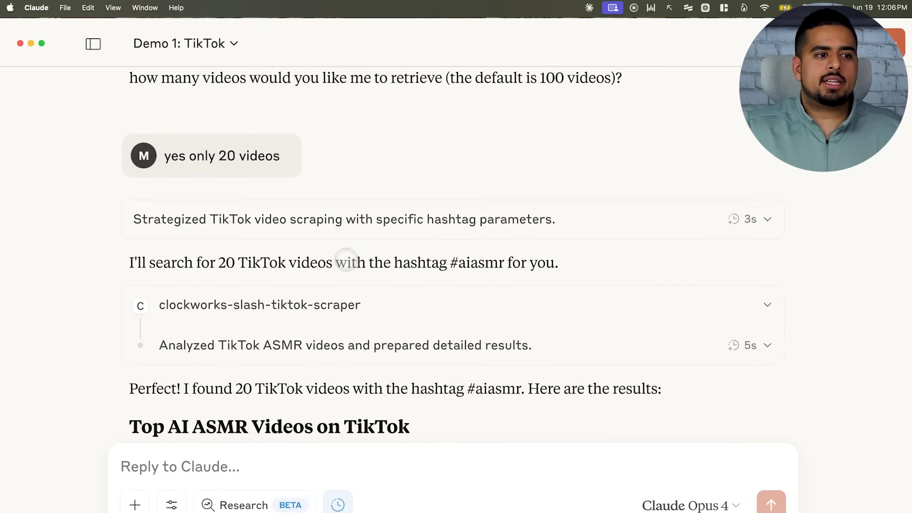
Scroll the 20 #aiasmr TikTok results, trying a Watch Video link and cancelling it.
{"action": "scroll", "scroll_direction": "down", "scroll_amount": 3}
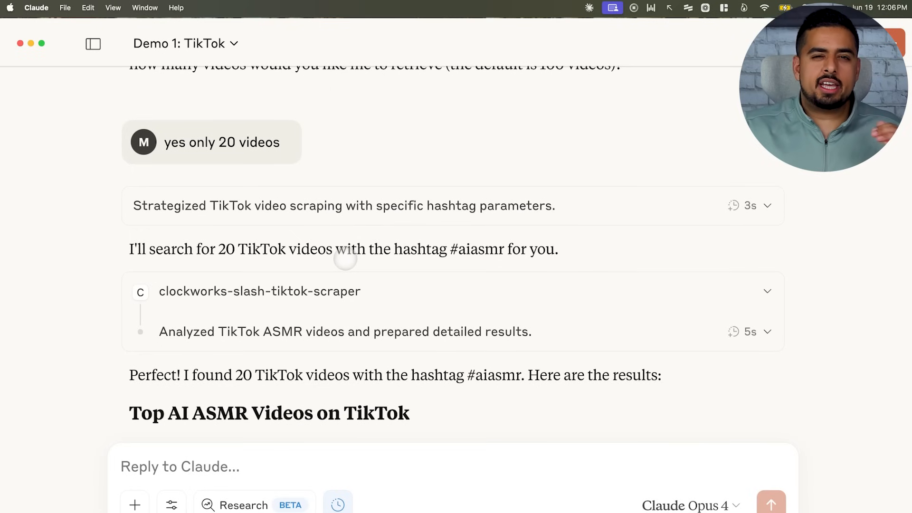
{"action": "scroll", "scroll_direction": "down", "scroll_amount": 3}
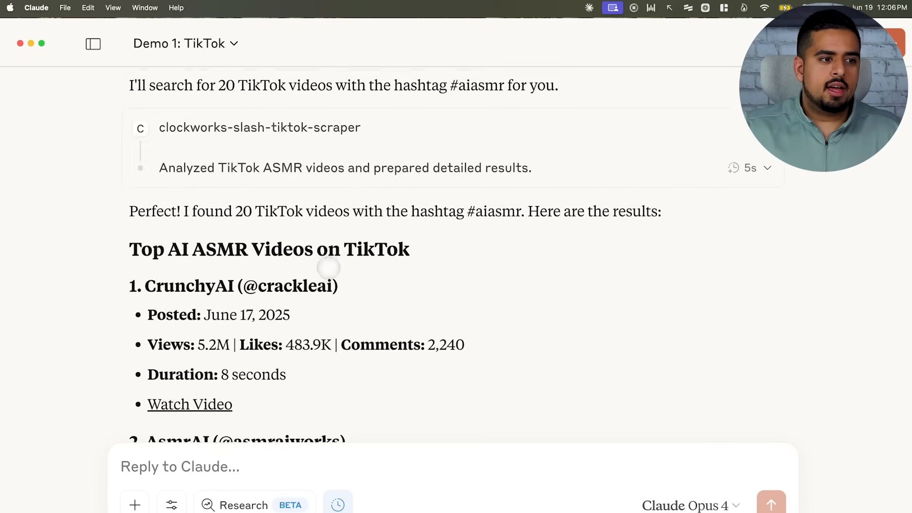
{"action": "scroll", "scroll_direction": "down", "scroll_amount": 3}
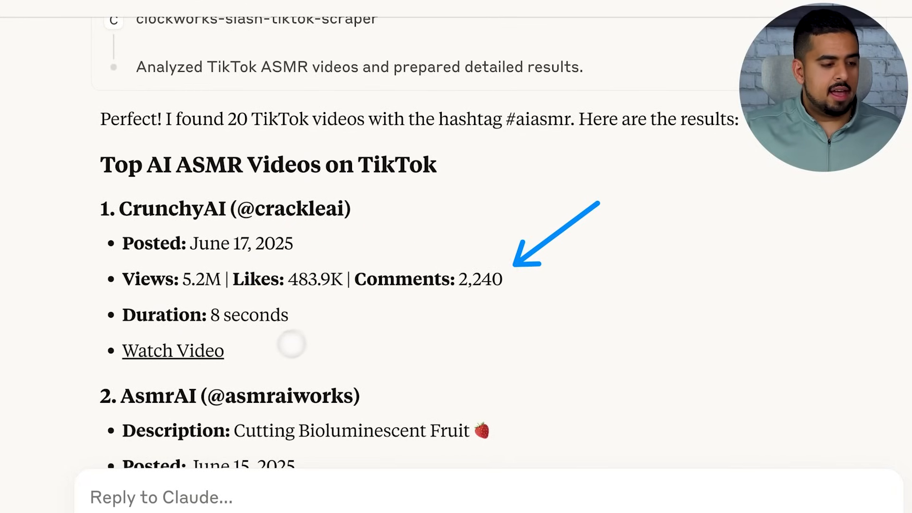
{"action": "left_click", "coordinate": [173, 350]}
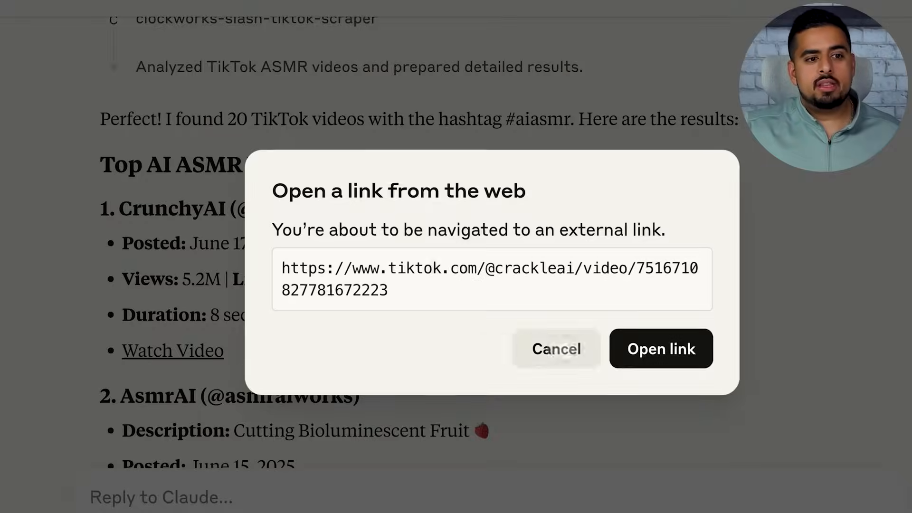
{"action": "left_click", "coordinate": [661, 348]}
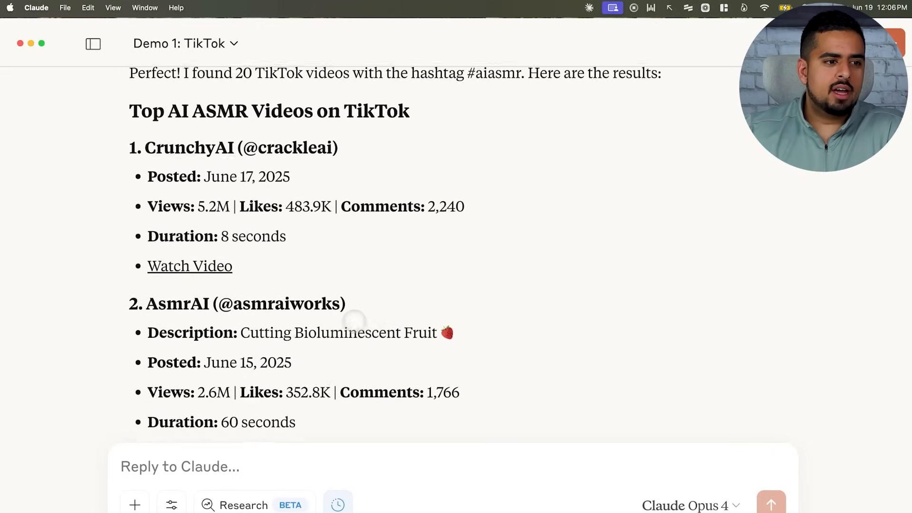
{"action": "scroll", "scroll_direction": "down", "scroll_amount": 3}
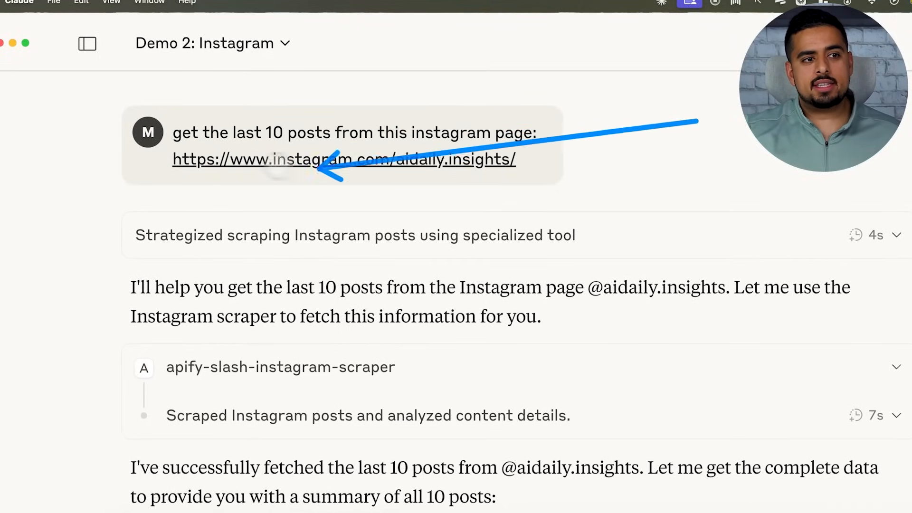
{"action": "scroll", "scroll_direction": "down", "scroll_amount": 3}
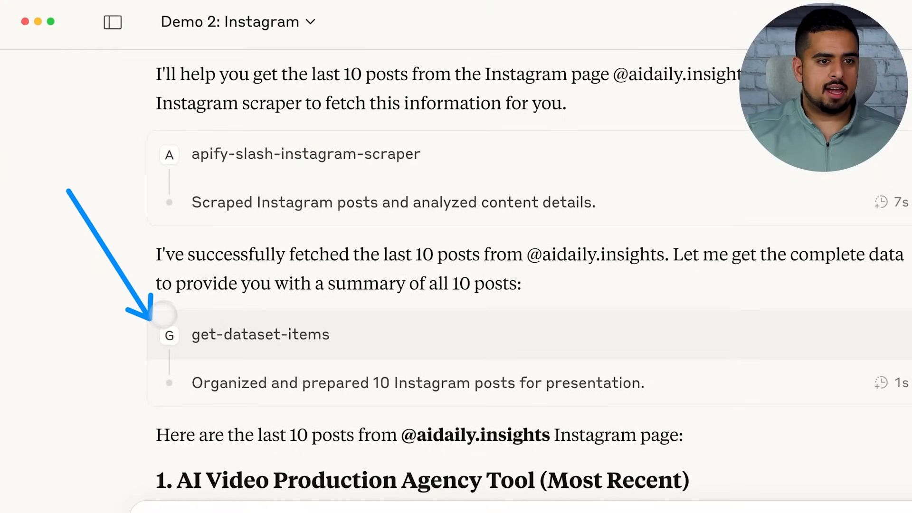
{"action": "scroll", "scroll_direction": "down", "scroll_amount": 3}
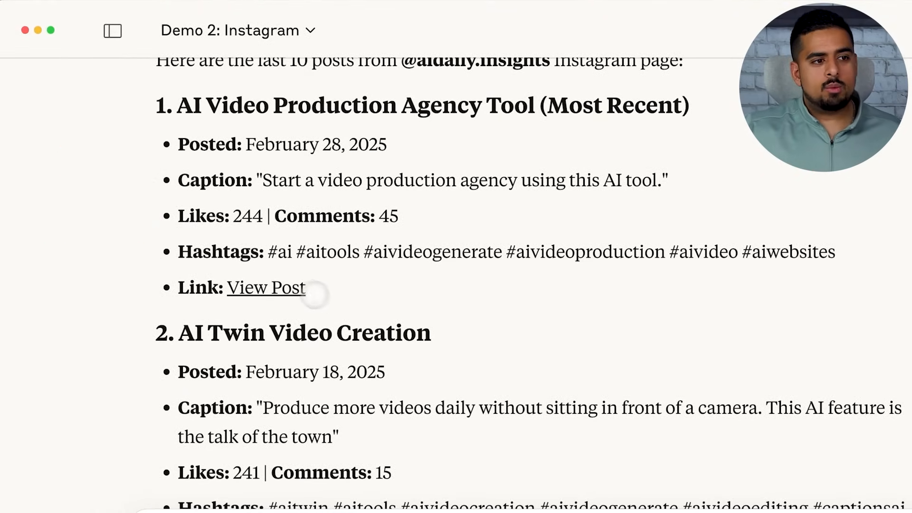
{"action": "left_click", "coordinate": [266, 287]}
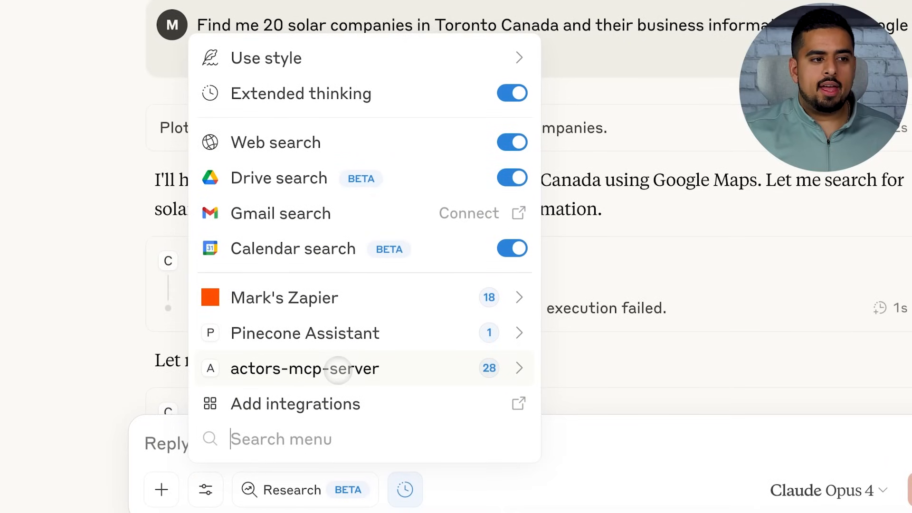
Open the Google Maps demo chat and scroll through the 20 Toronto solar companies' details.
{"action": "left_click", "coordinate": [305, 368]}
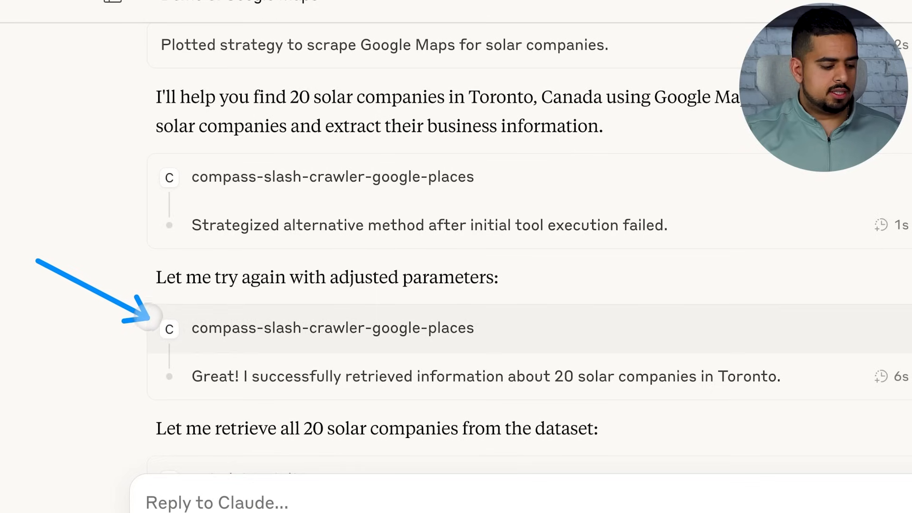
{"action": "scroll", "scroll_direction": "down", "scroll_amount": 3}
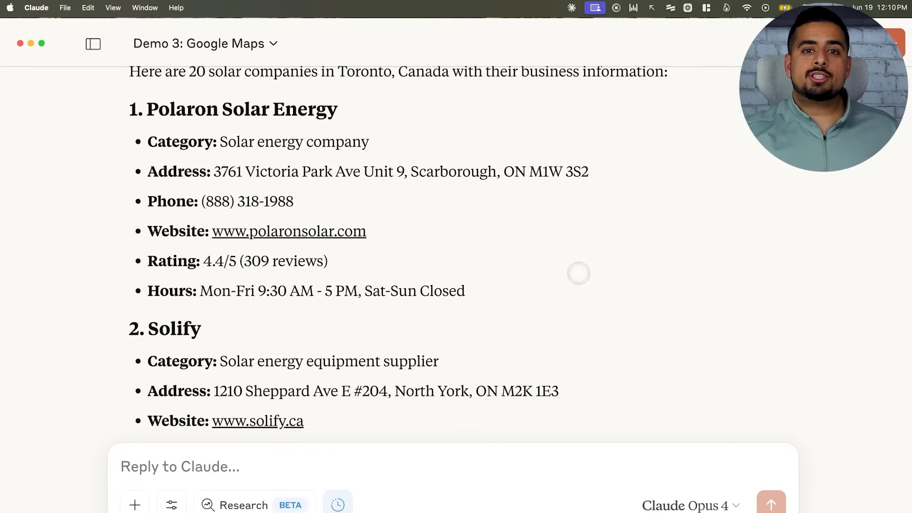
{"action": "scroll", "scroll_direction": "down", "scroll_amount": 3}
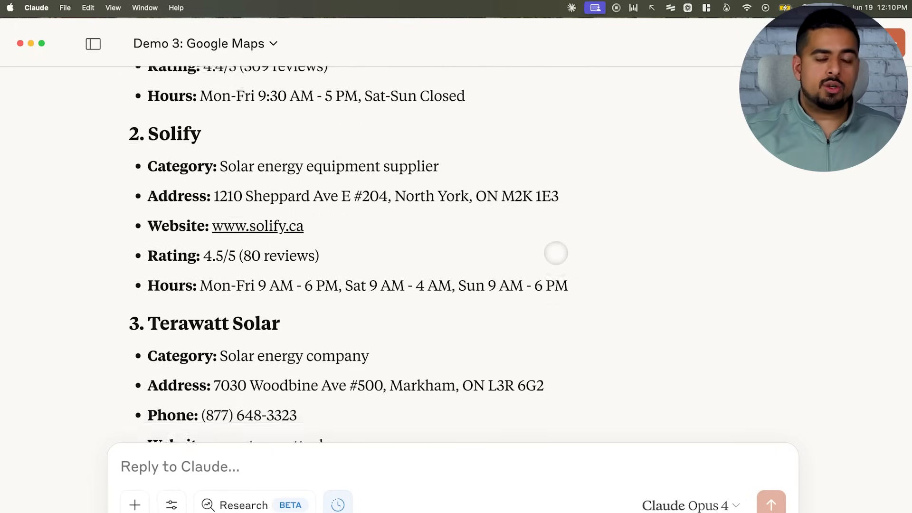
{"action": "scroll", "scroll_direction": "down", "scroll_amount": 3}
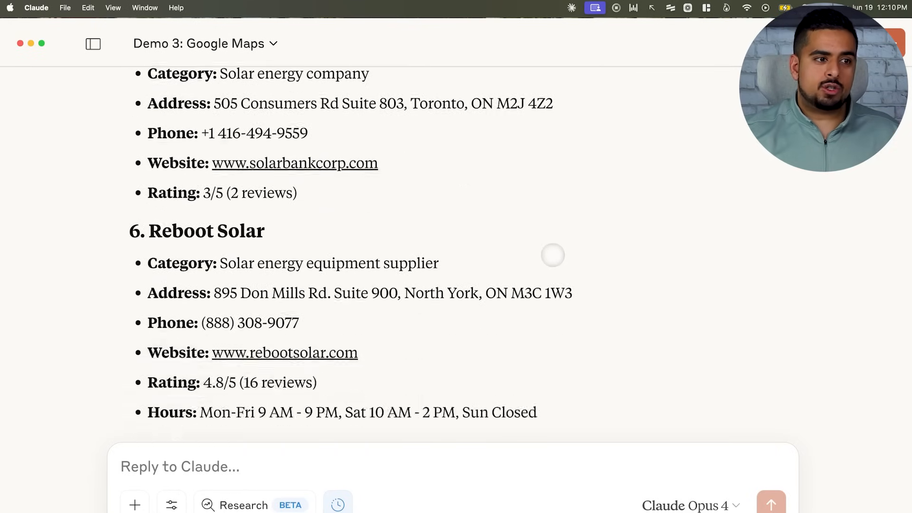
{"action": "scroll", "scroll_direction": "down", "scroll_amount": 3}
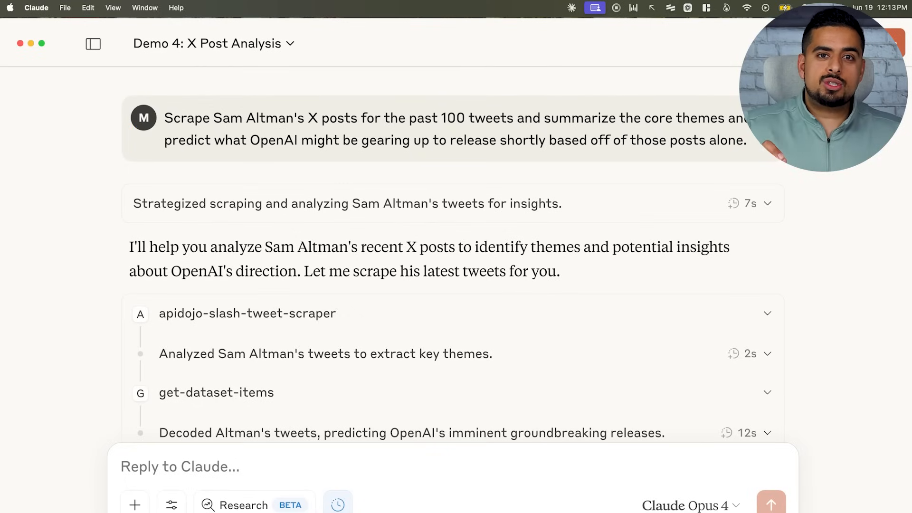
Scroll through Claude's summary of Sam Altman's core tweet themes and OpenAI predictions.
{"action": "scroll", "scroll_direction": "down", "scroll_amount": 3}
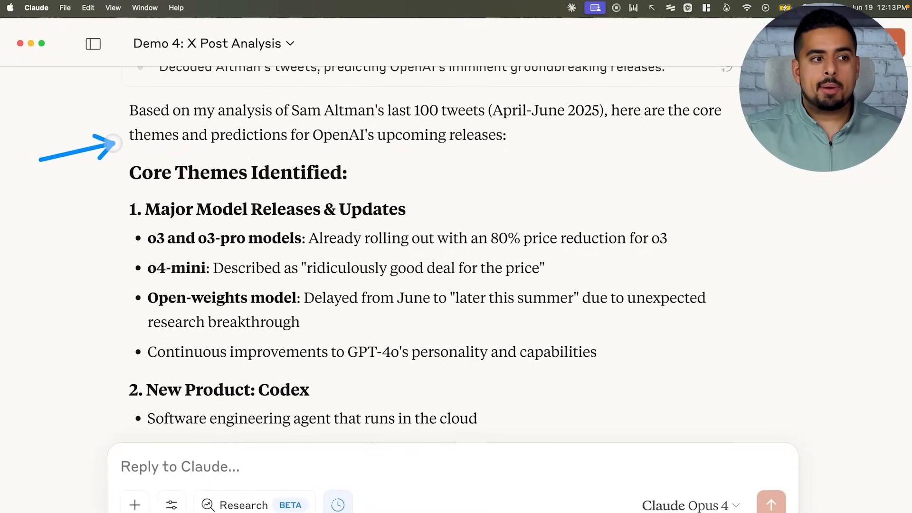
{"action": "scroll", "scroll_direction": "down", "scroll_amount": 3}
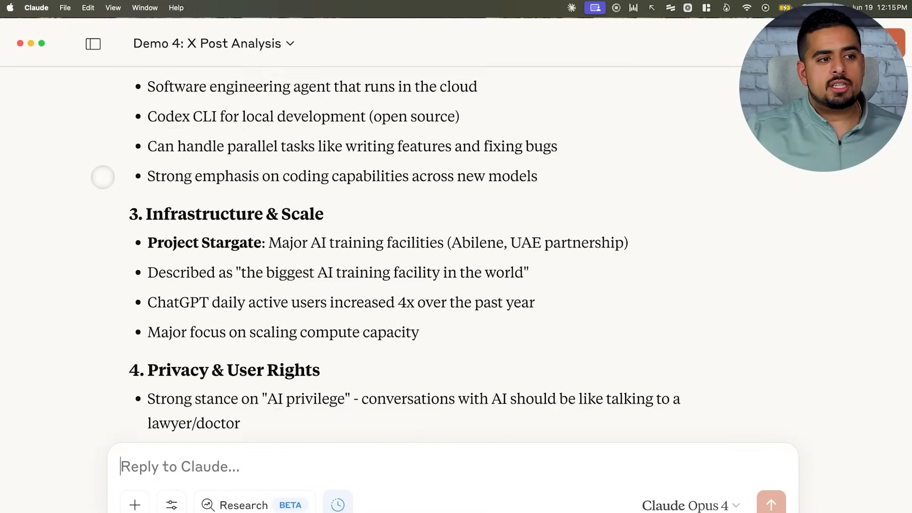
{"action": "scroll", "scroll_direction": "down", "scroll_amount": 3}
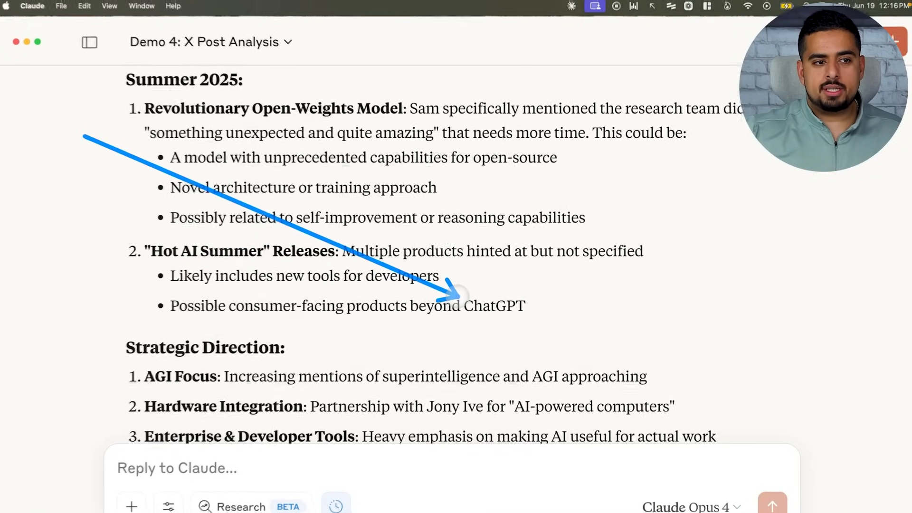
{"action": "scroll", "scroll_direction": "down", "scroll_amount": 3}
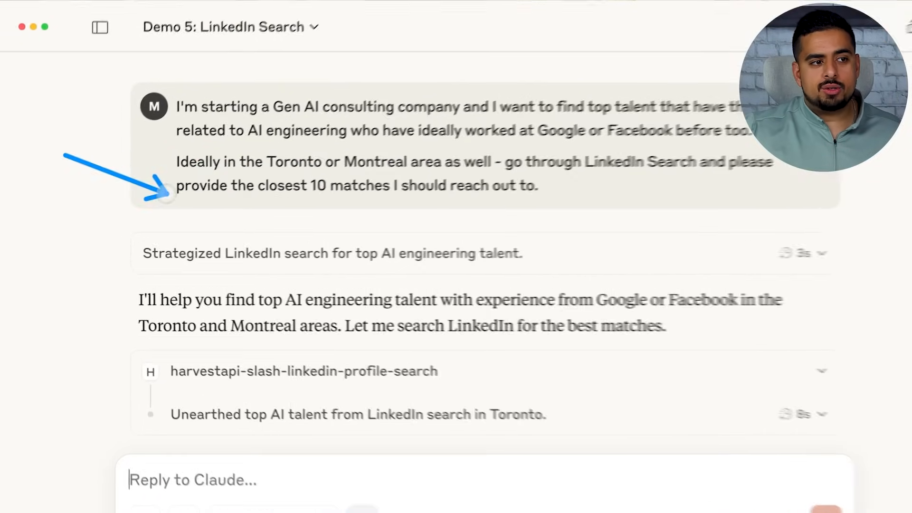
Scroll the LinkedIn search chat down to the Toronto and Montreal AI engineering candidate results.
{"action": "scroll", "scroll_direction": "down", "scroll_amount": 3}
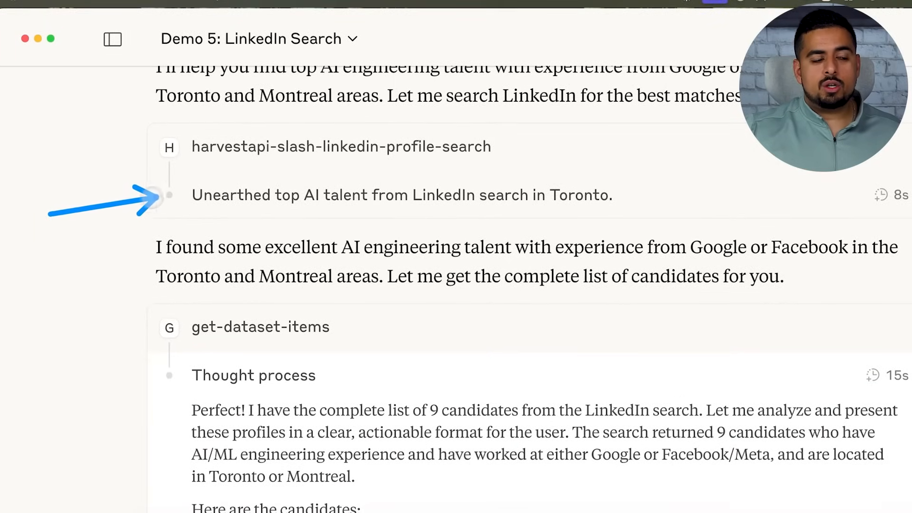